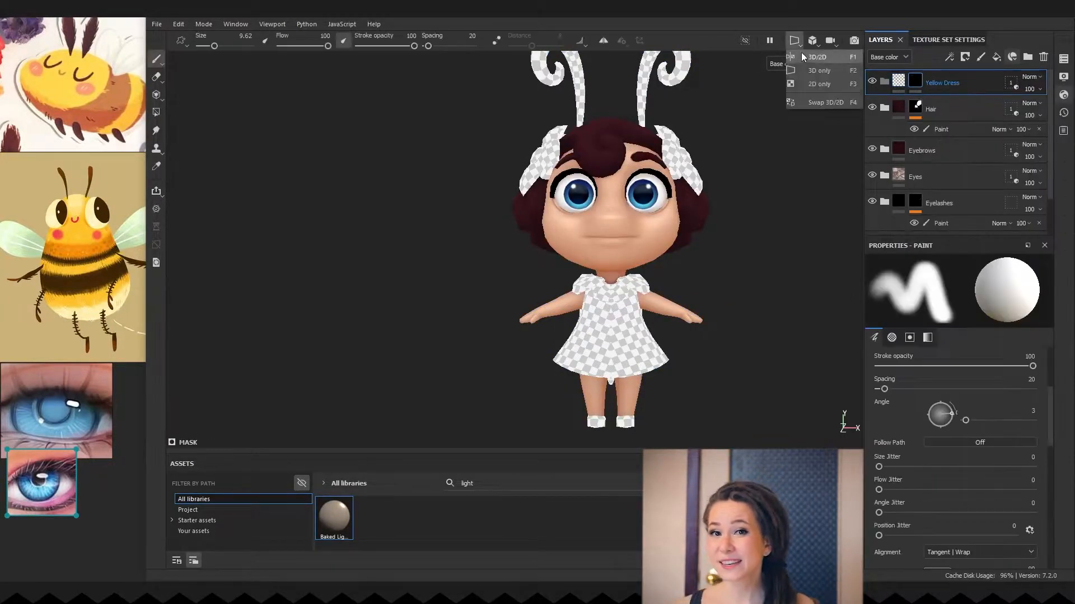
View only the 3D model and add a Base fill layer with dark maroon colour over the dress
click(819, 56)
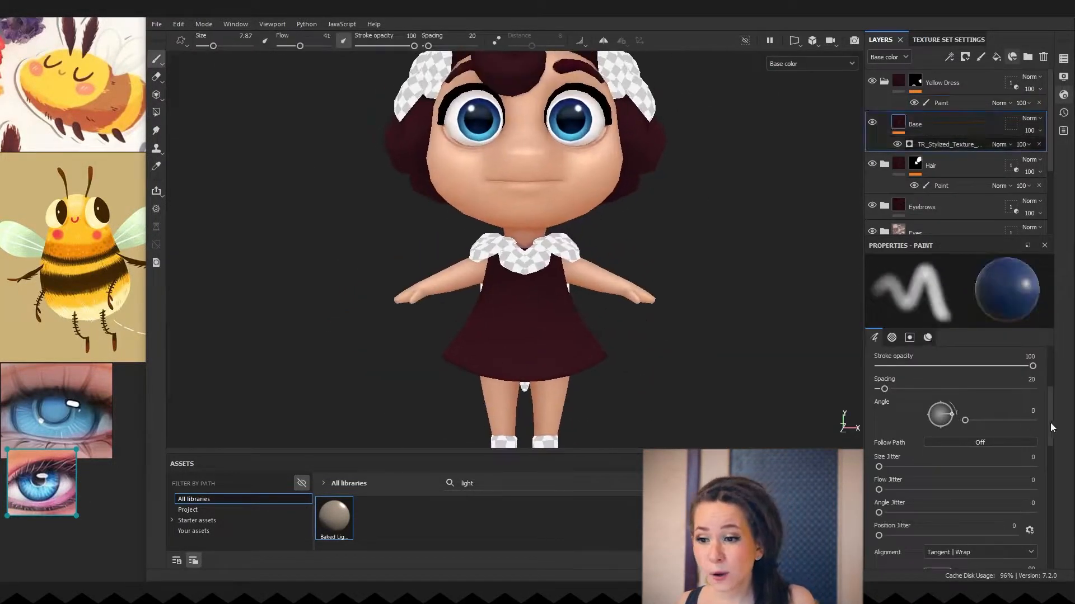
click(948, 145)
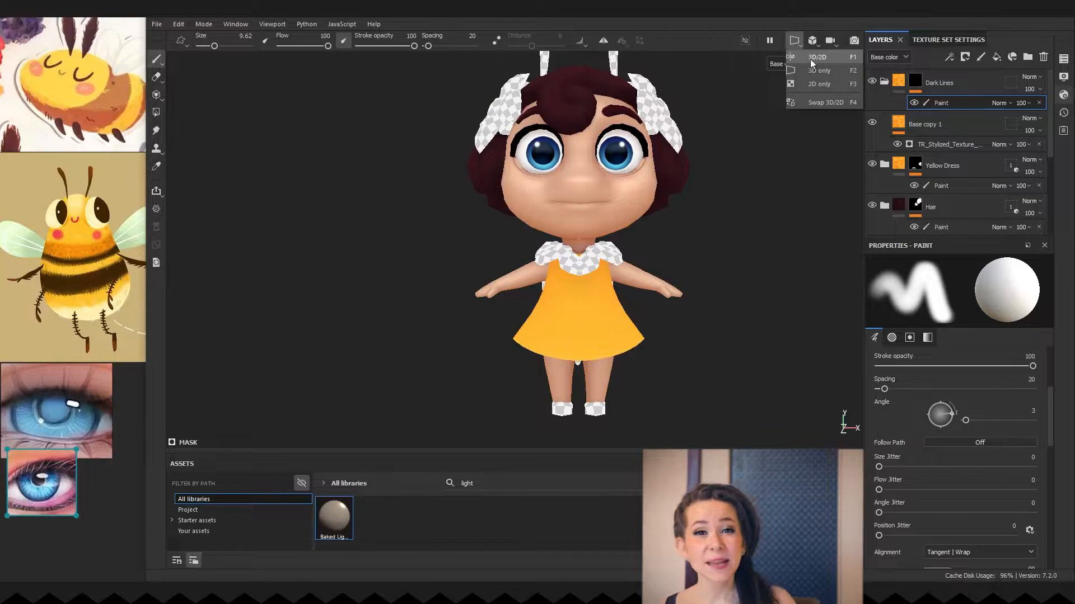
Show the bee model and its UV layout side by side while painting the dark band
click(817, 56)
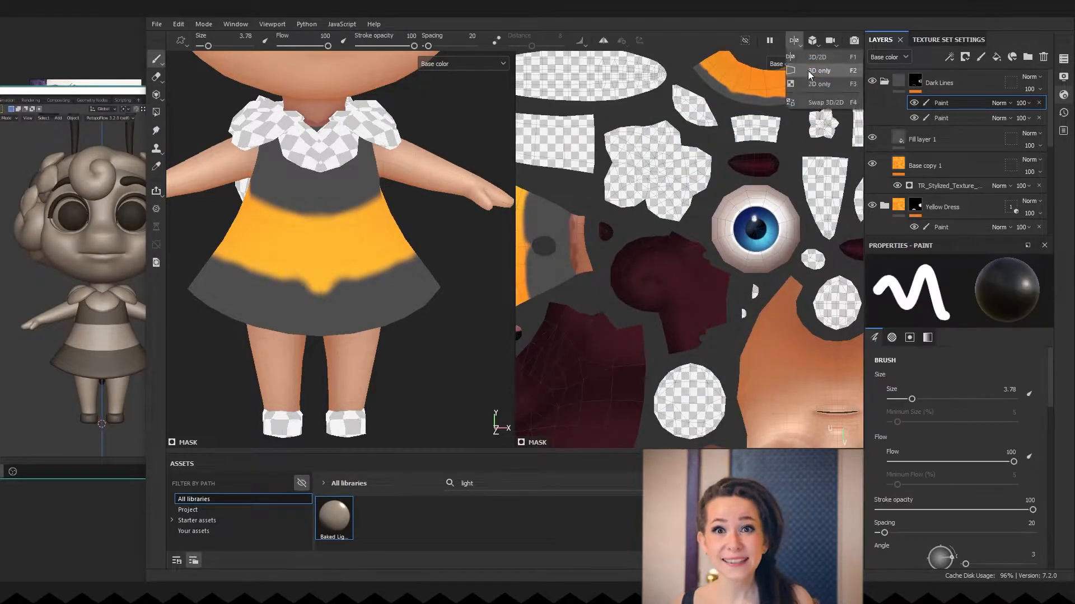
Return to the 3D-only view to finish painting the maroon and yellow stripes
click(817, 69)
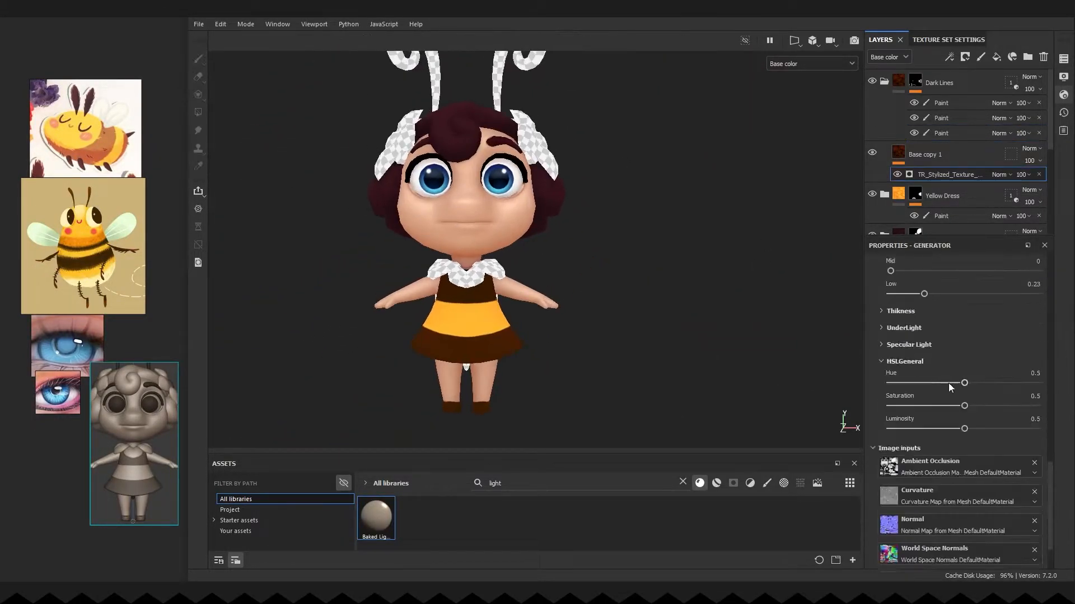
Add Baked Lighting Material as Linear Dodge at opacity 36 with a Paint layer in its mask
drag(963, 383, 955, 382)
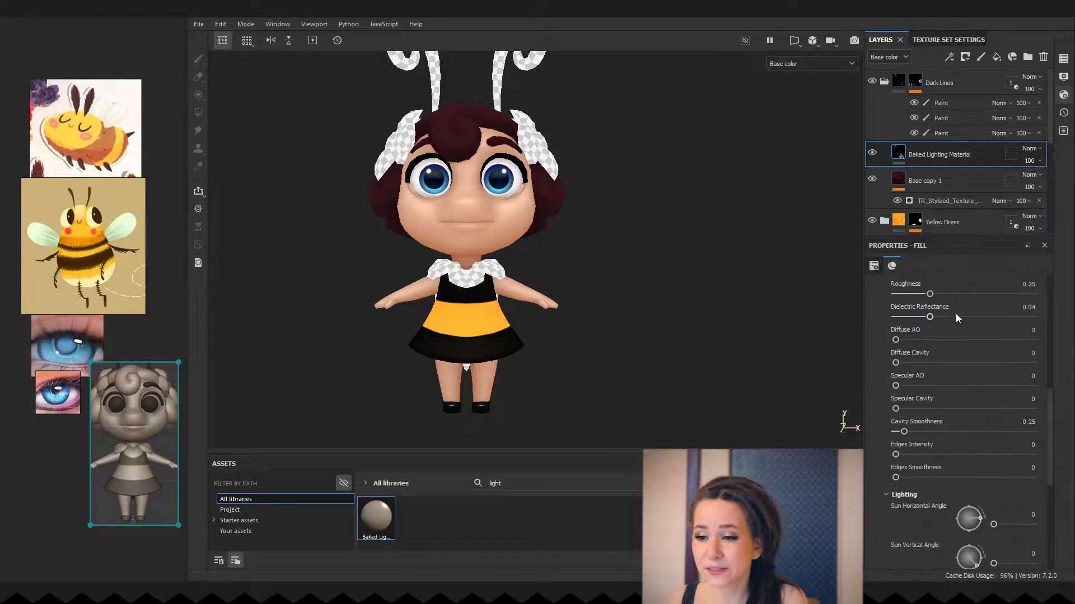
scroll(down, 3)
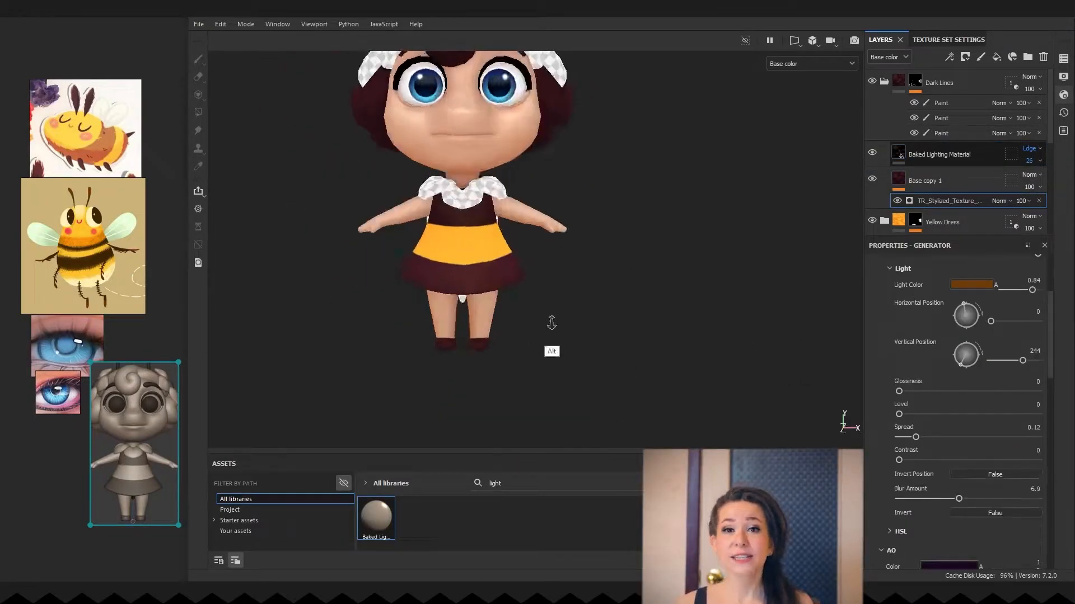
click(940, 153)
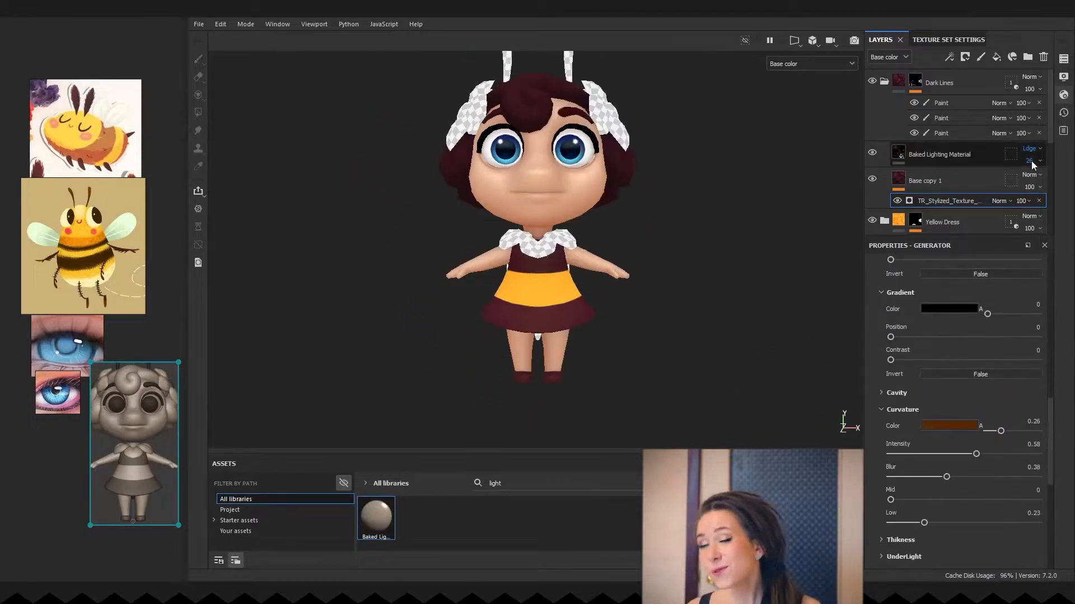
click(940, 153)
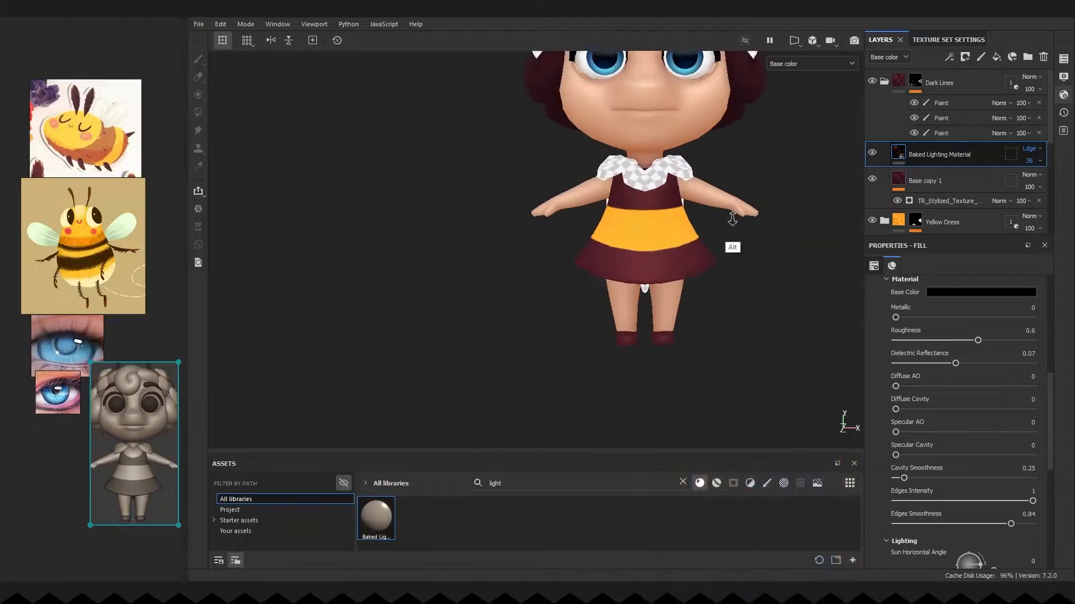
click(199, 60)
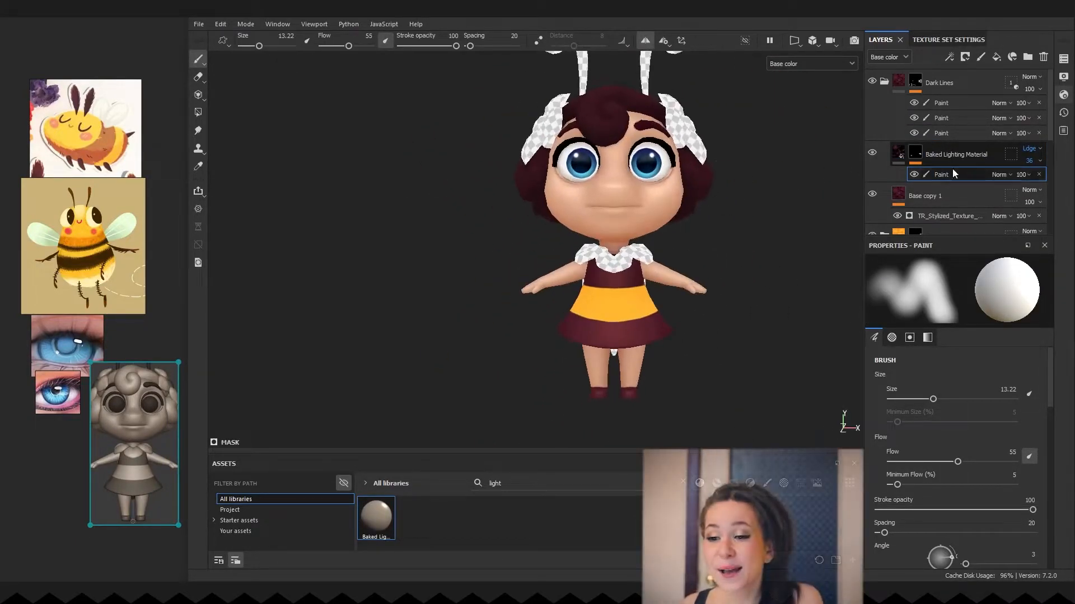
Select the Paint layer inside the Black group mask with the 3D/2D view shown
click(955, 168)
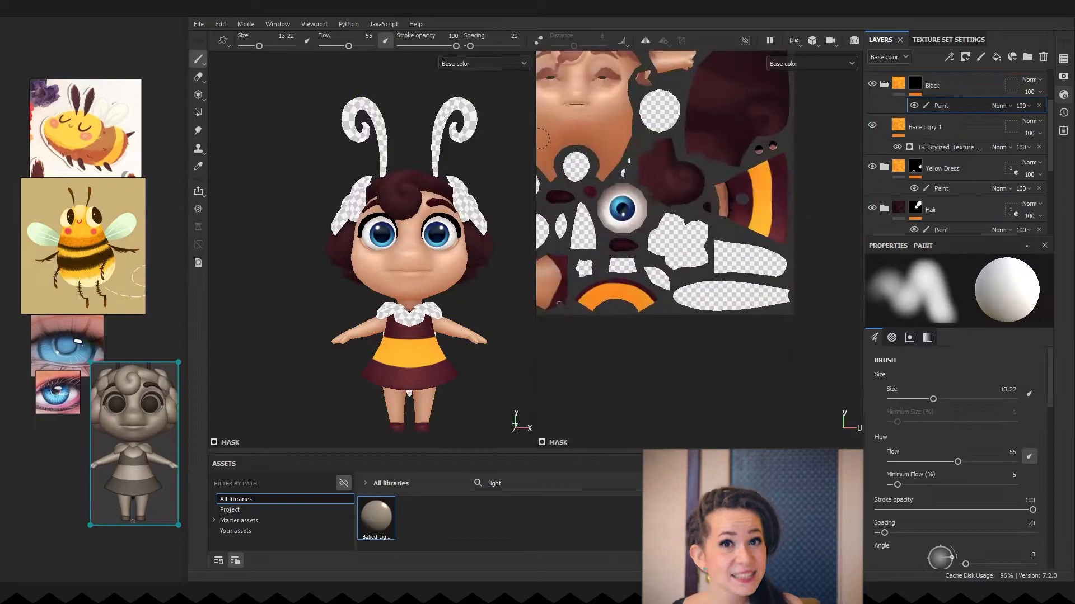
Place a Linear Dodge baked lighting layer above Base with a black paint mask for the antennae
click(949, 146)
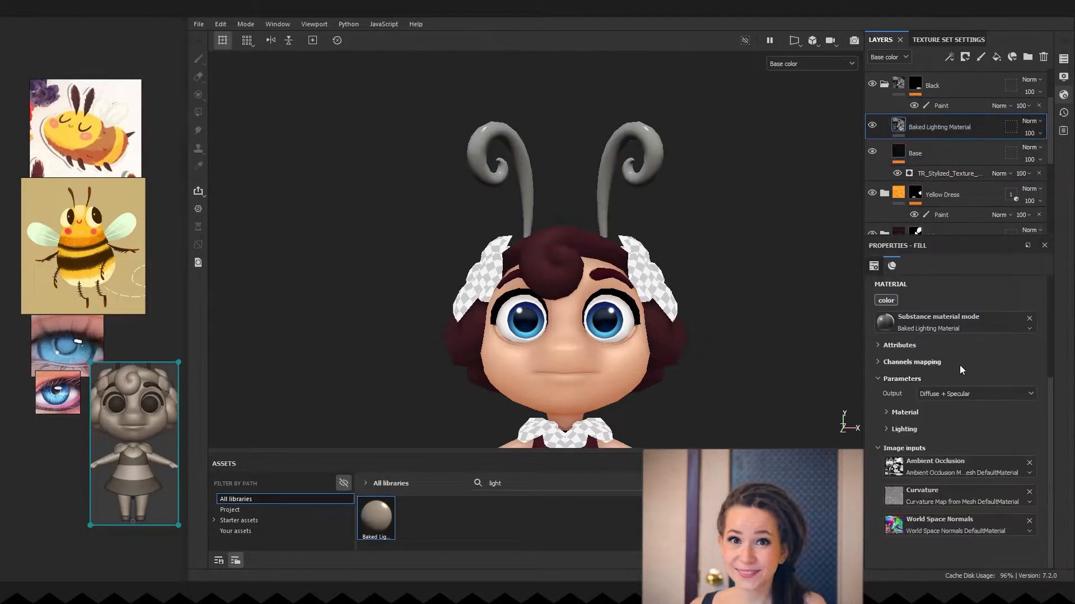
click(891, 267)
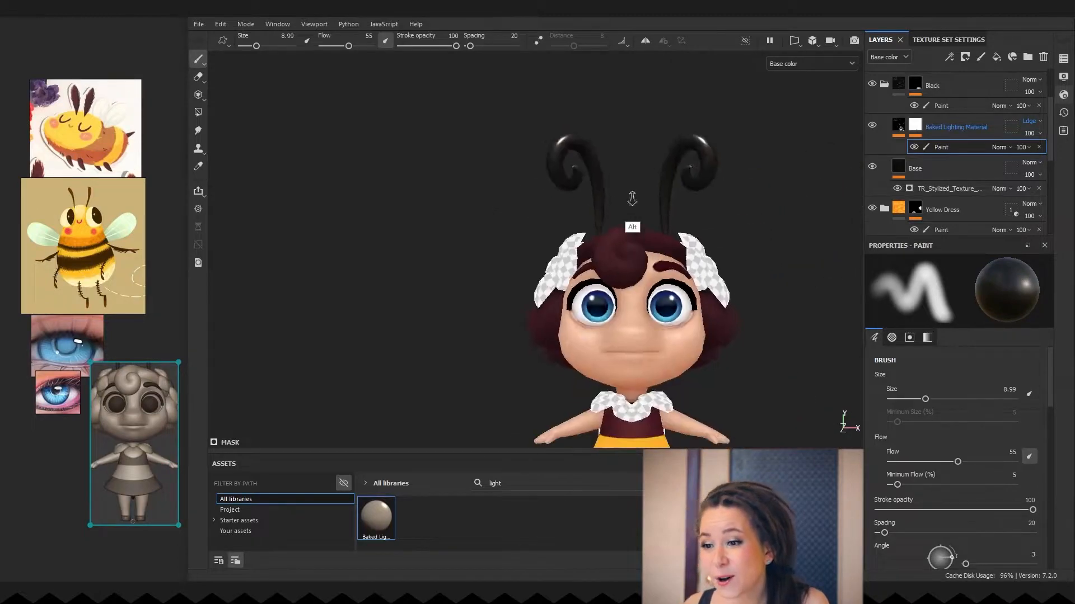
Duplicate the baked lighting layer and add a 3D Linear Gradient fill with tuned balance and contrast
click(891, 337)
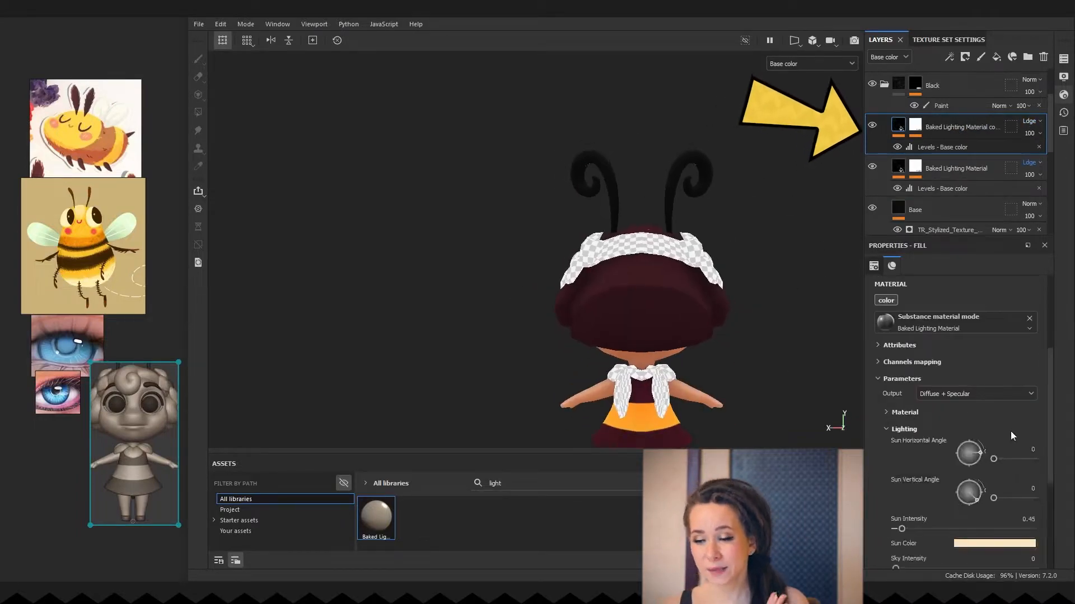
drag(968, 451, 1010, 451)
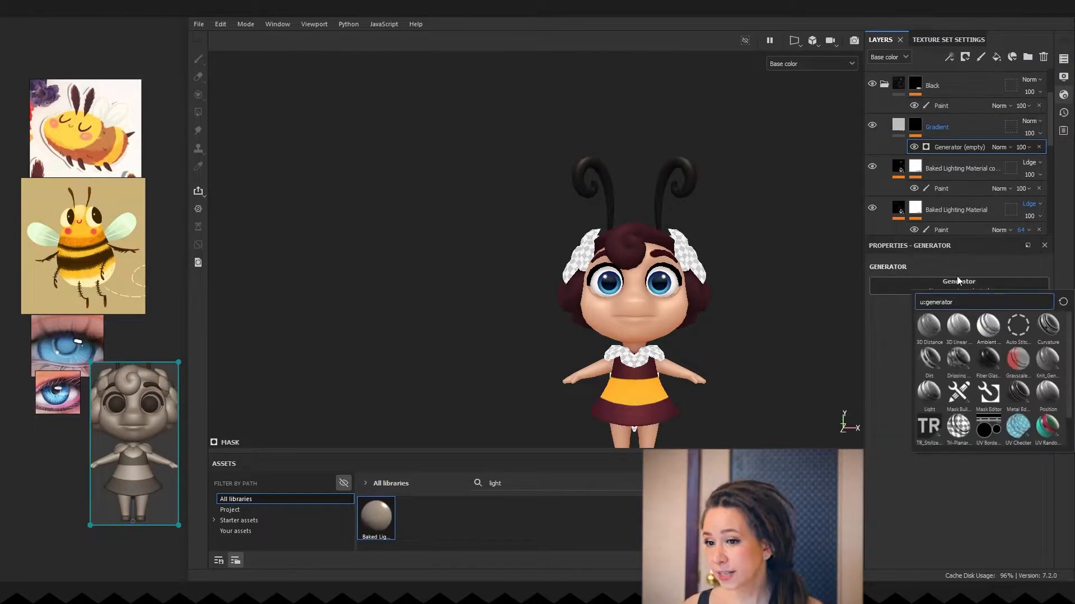
click(957, 325)
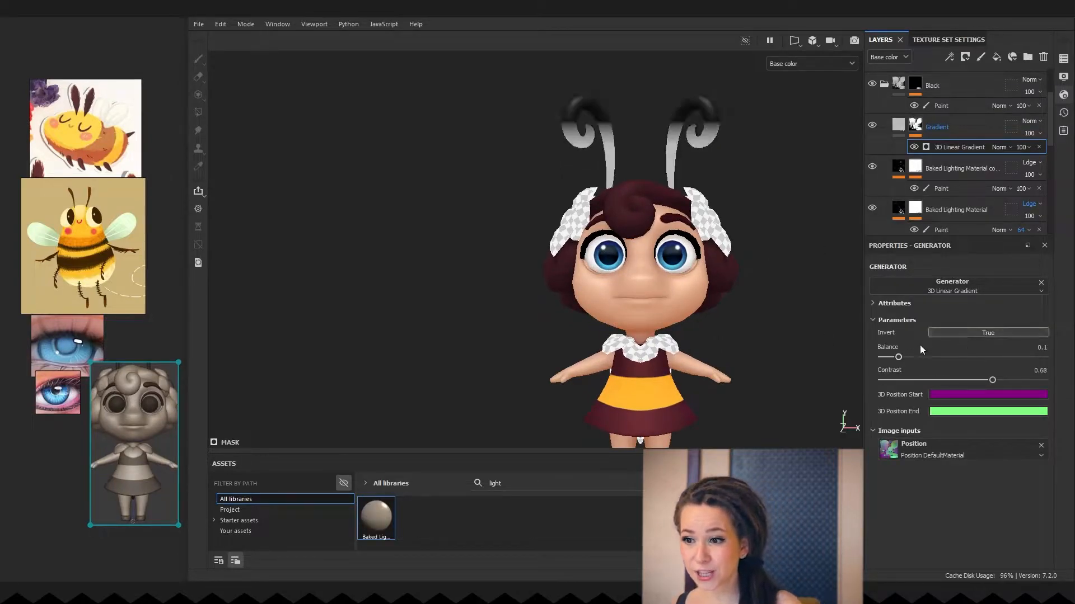
drag(899, 357, 973, 357)
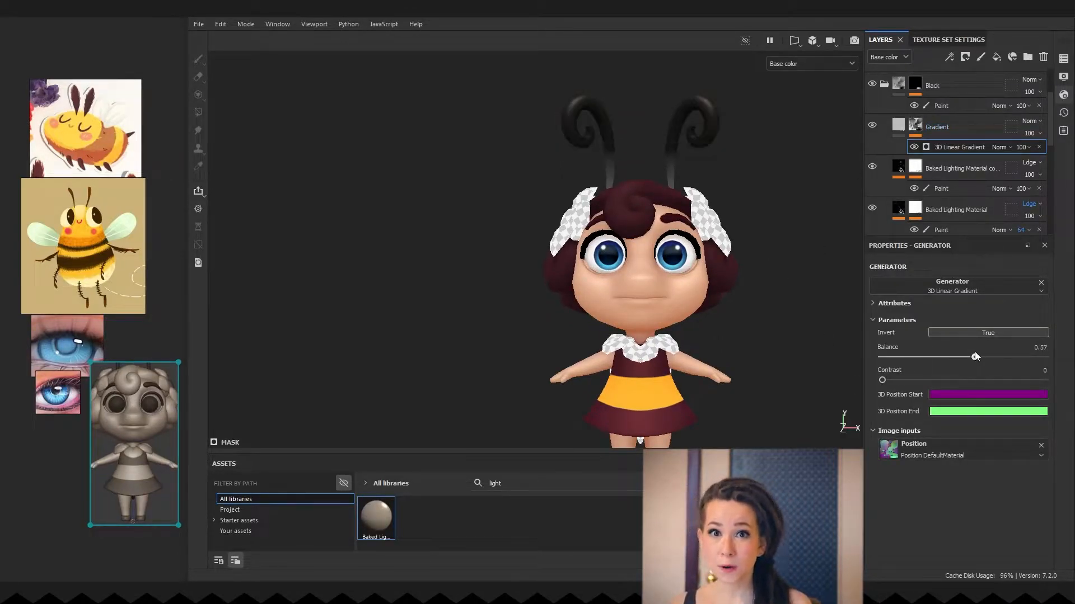
drag(971, 355, 981, 357)
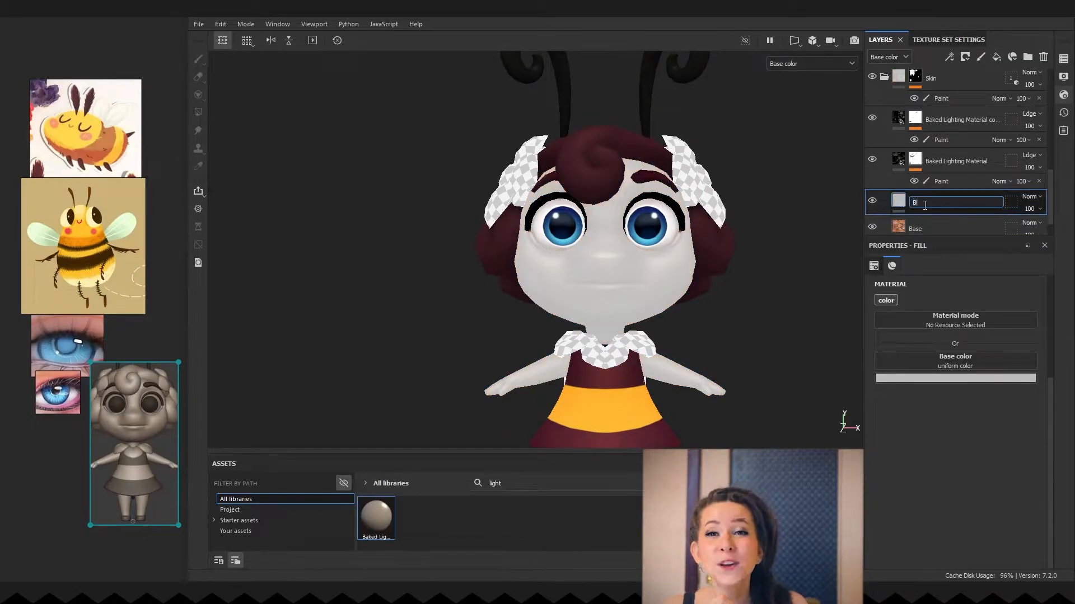
Name a Blush layer, give Shadow a uniform grey fill, and select Base's TR_Stylized_Texture generator from project assets
text(Blush)
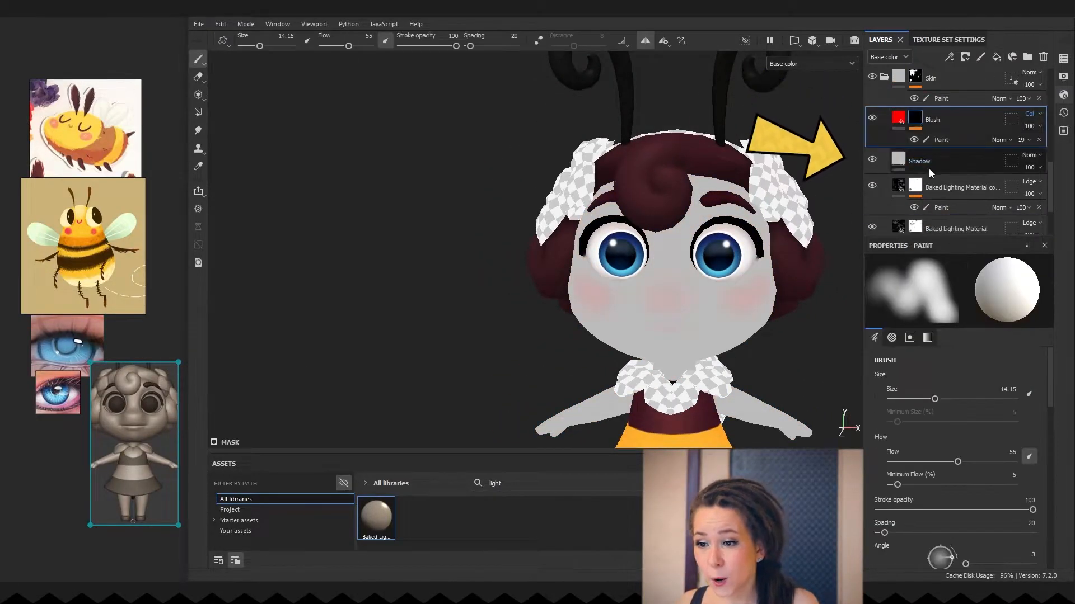
click(919, 161)
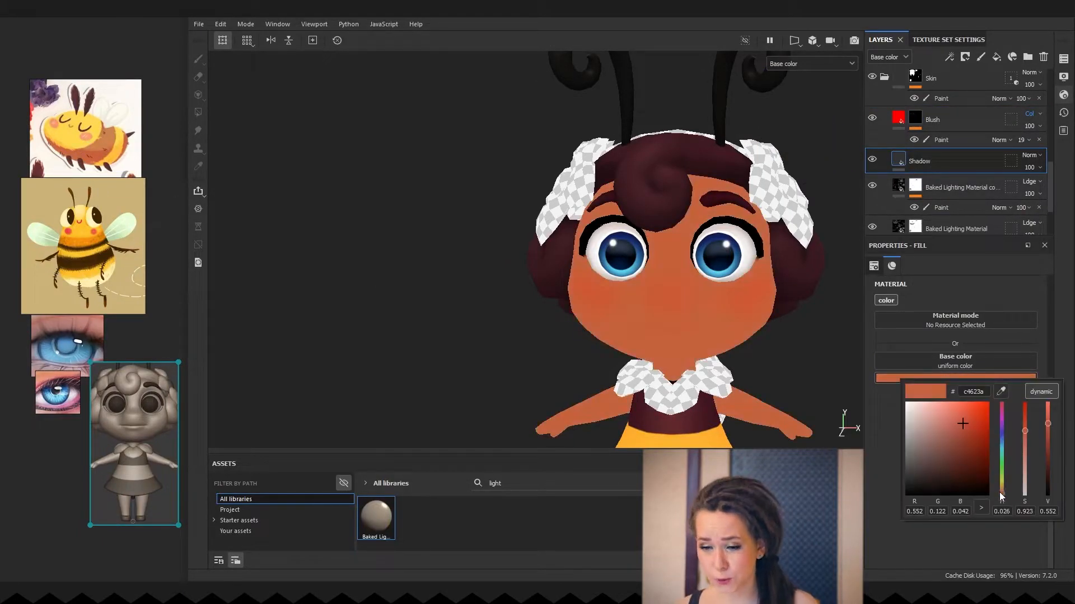
click(951, 57)
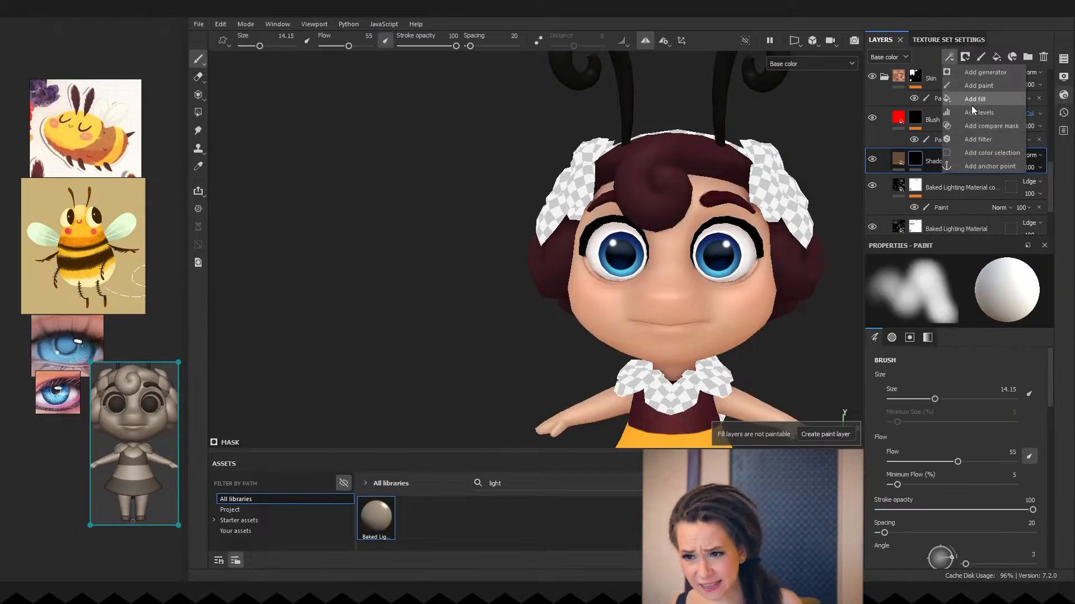
click(975, 99)
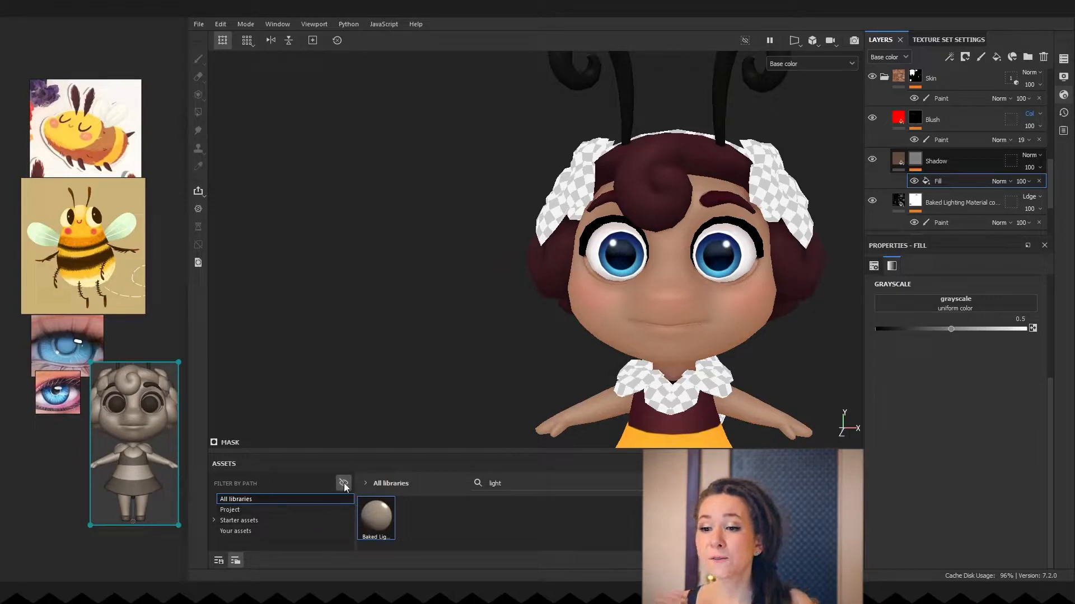
click(230, 510)
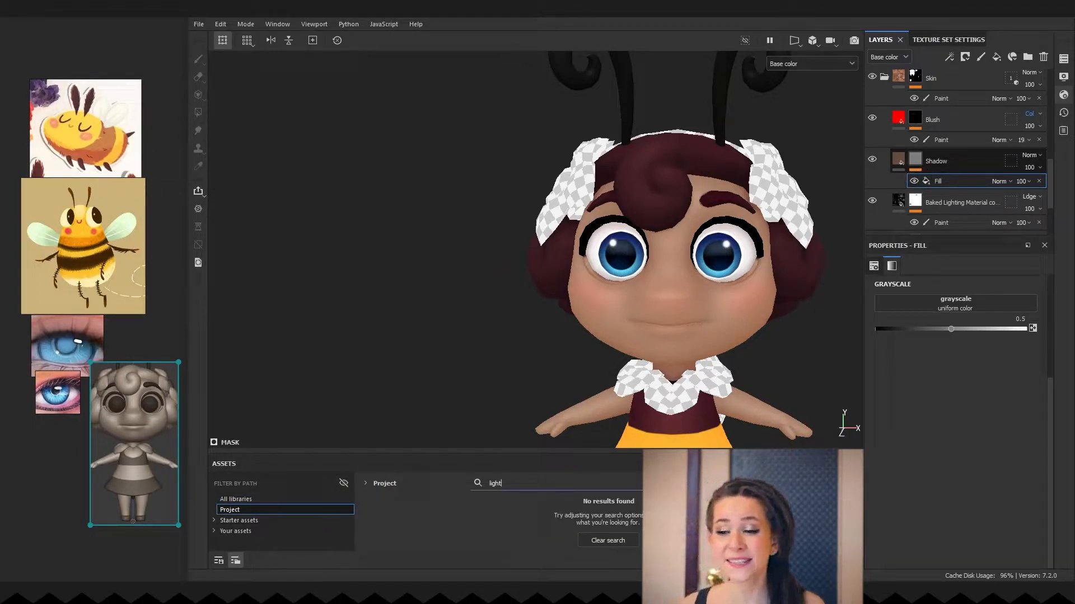
click(605, 539)
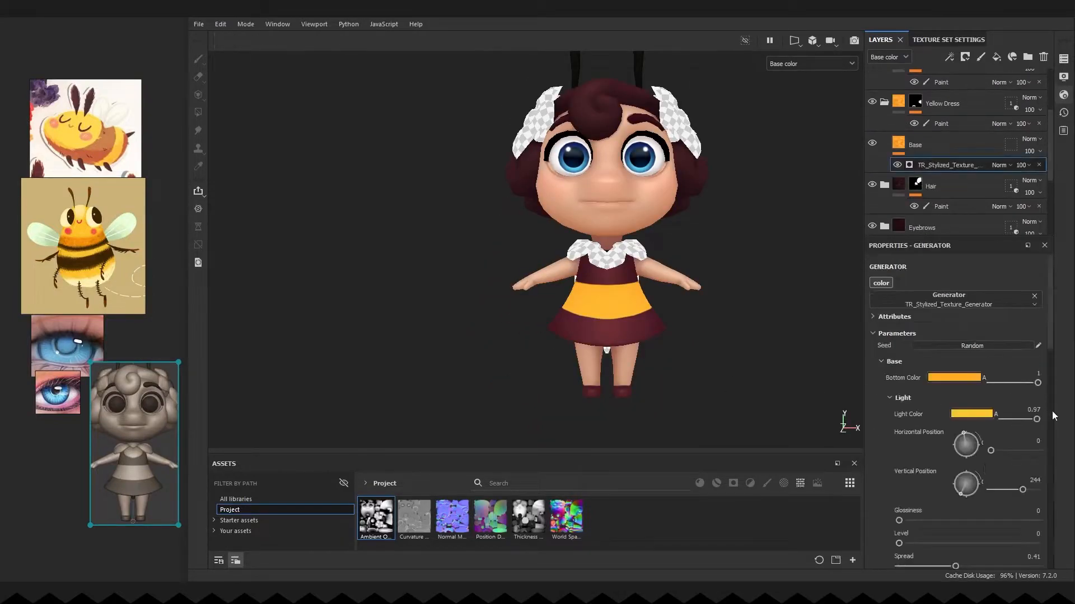
Paint soft skin-toned shading on the Overpaint layer in the 2D/3D split view
scroll(down, 3)
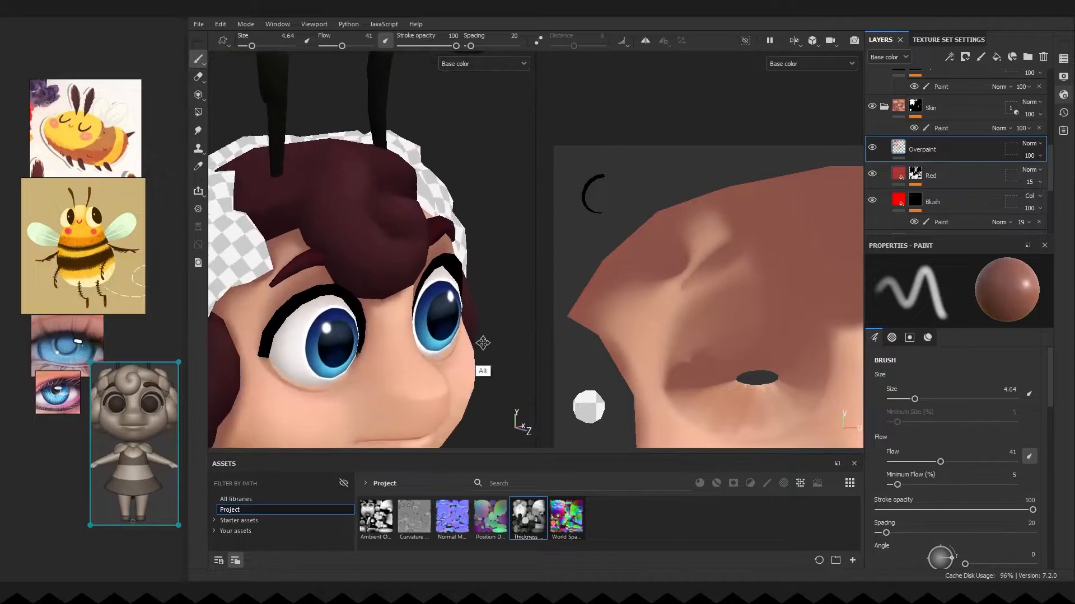
click(795, 40)
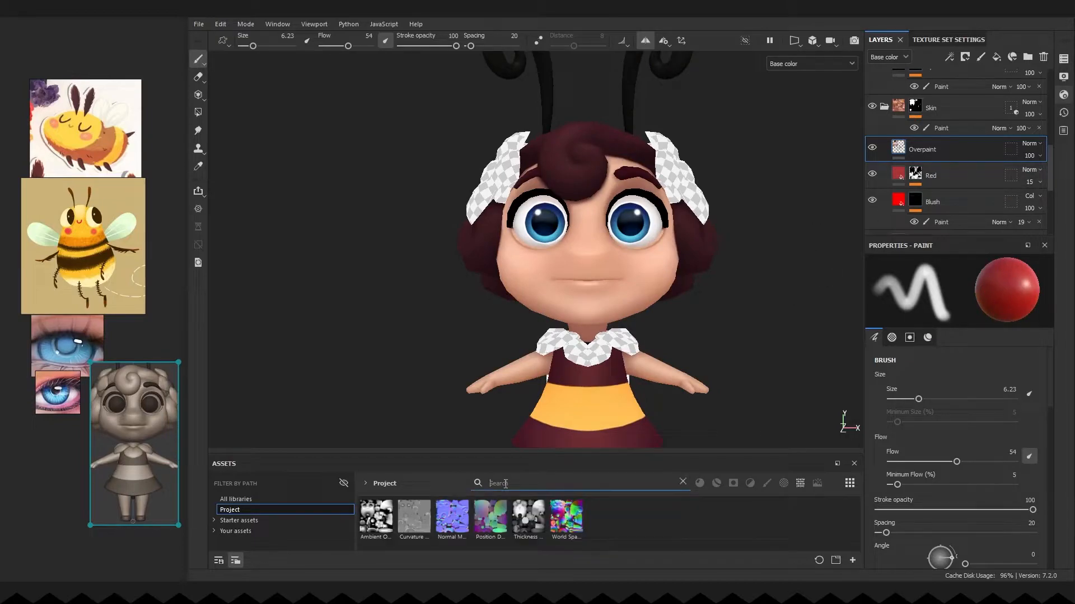
Create the Red fill in pink at Color blend 48 and duplicate it as Red 2 at 35
text(light)
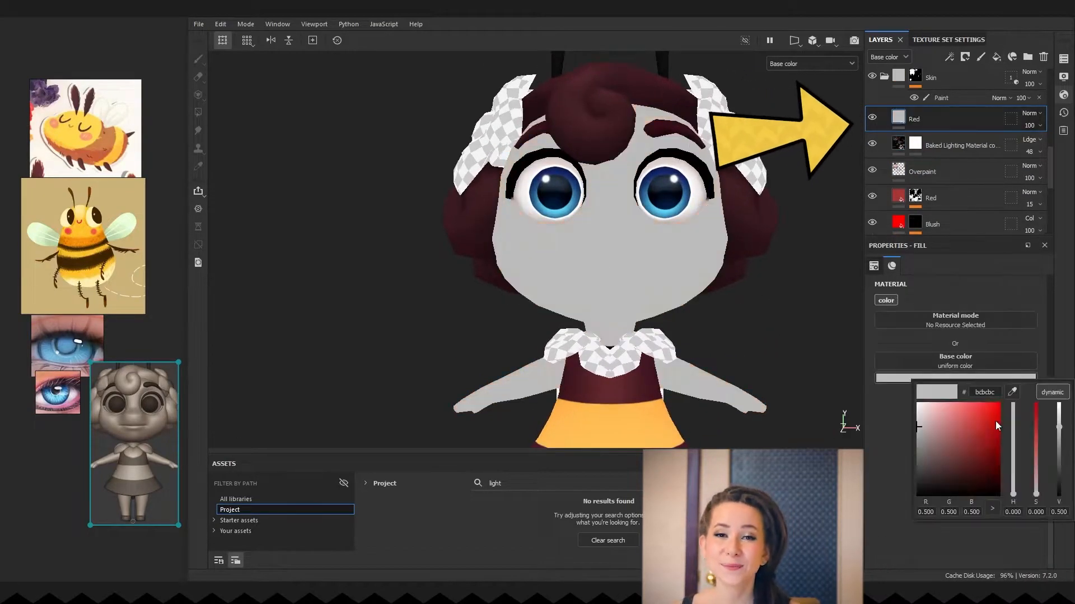
click(963, 411)
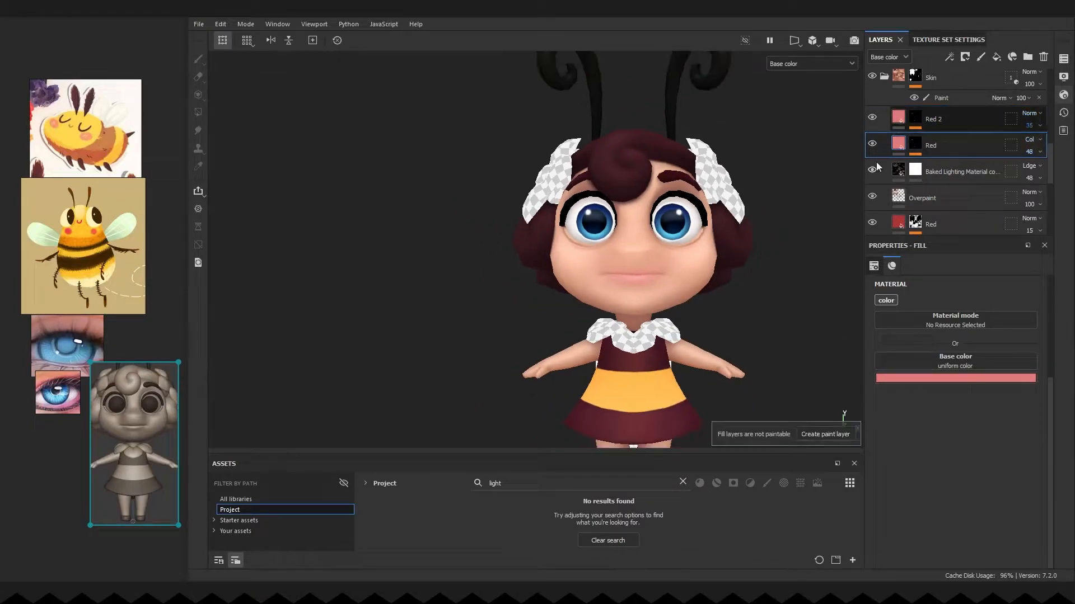
click(825, 434)
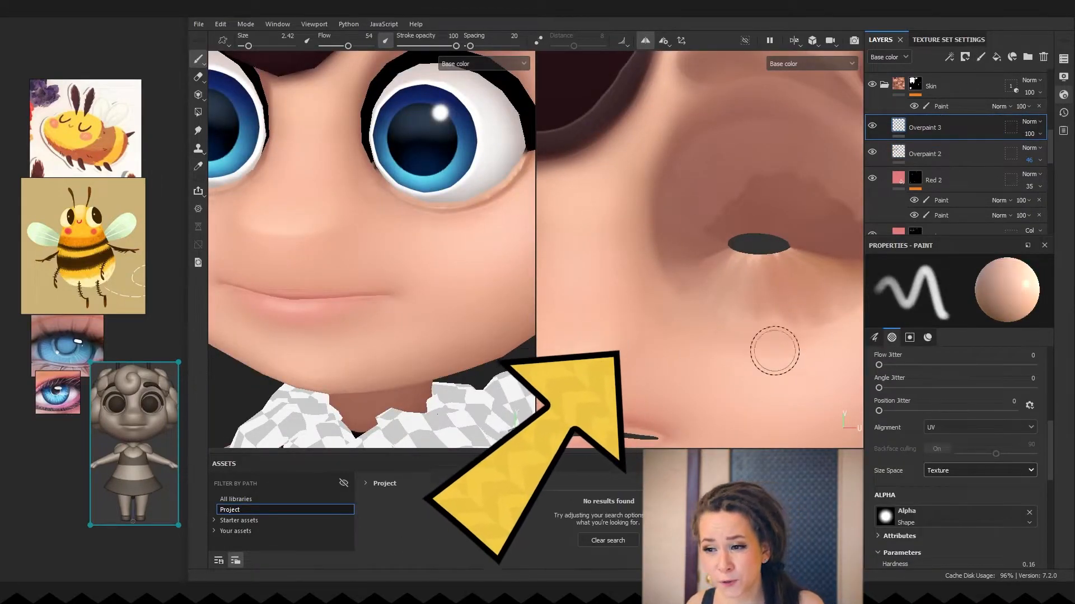
Paint soft shading below the nose and around the eye socket in the UV view
click(1063, 77)
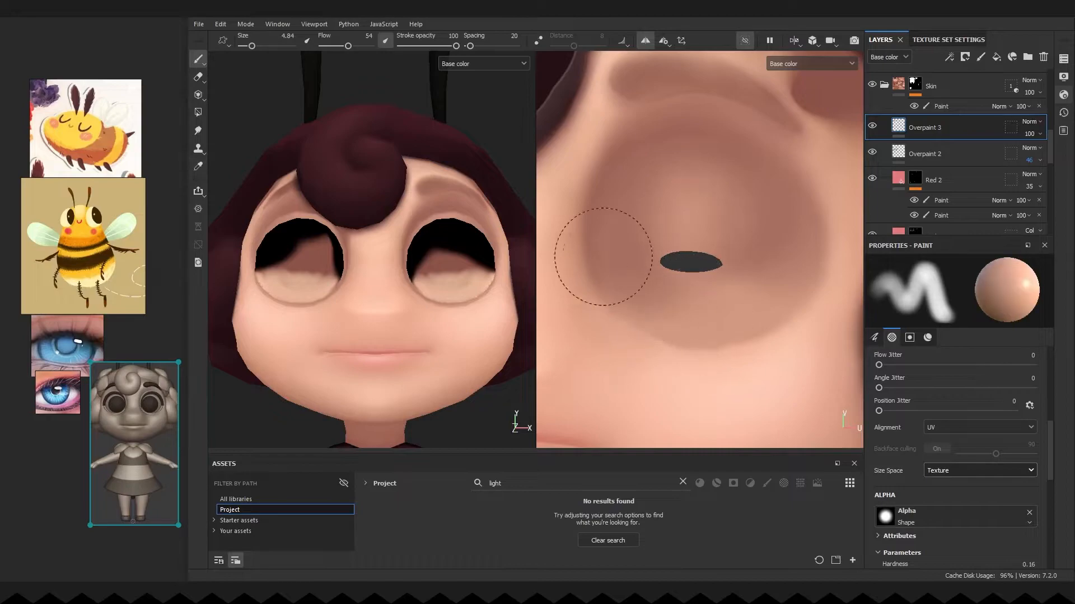
click(872, 130)
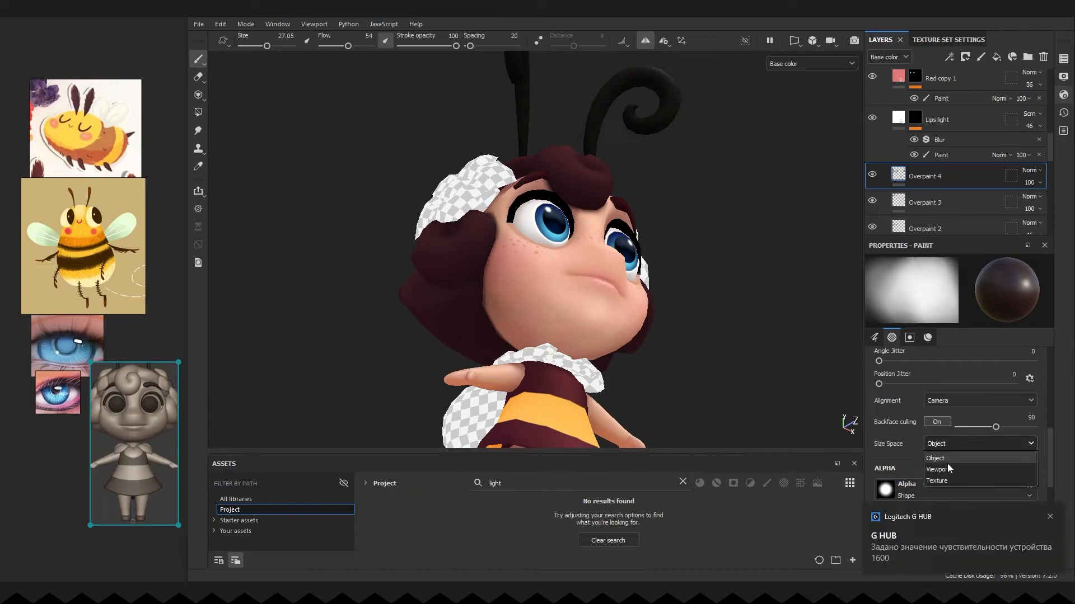
Set brush Size Space to Object and add a fill effect to the freckles layer
click(938, 469)
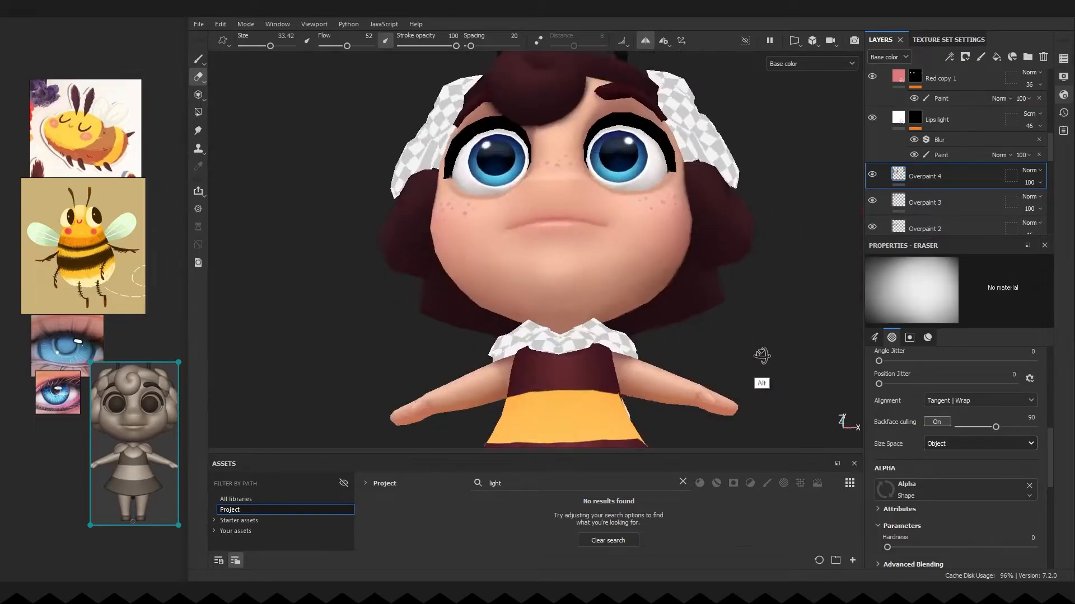
click(948, 57)
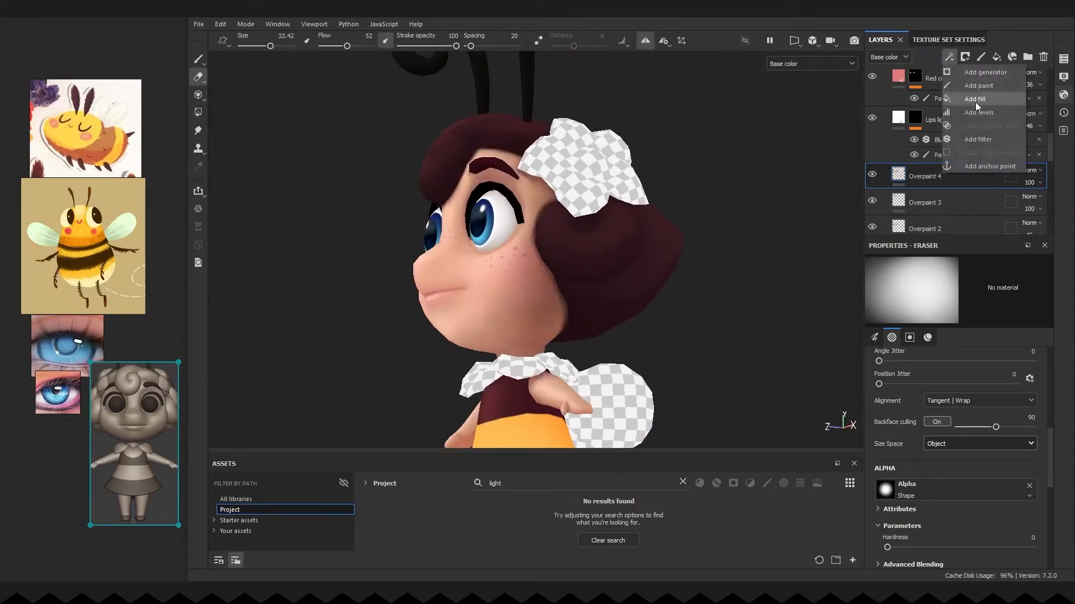
click(977, 139)
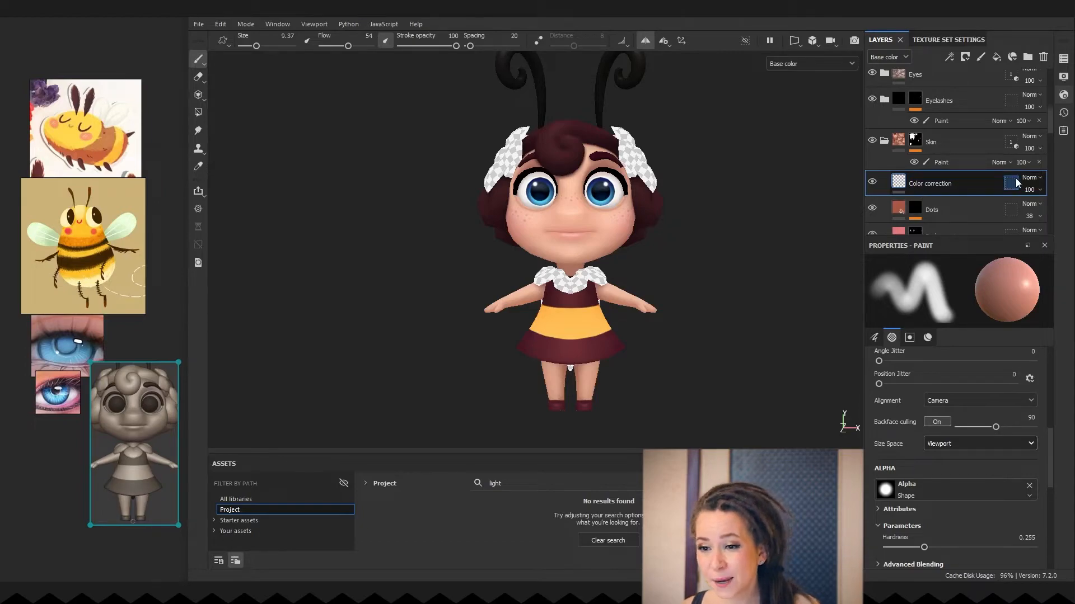
Set the Color correction layer to Passthrough and fine-tune the HSL filter's saturation
click(1030, 178)
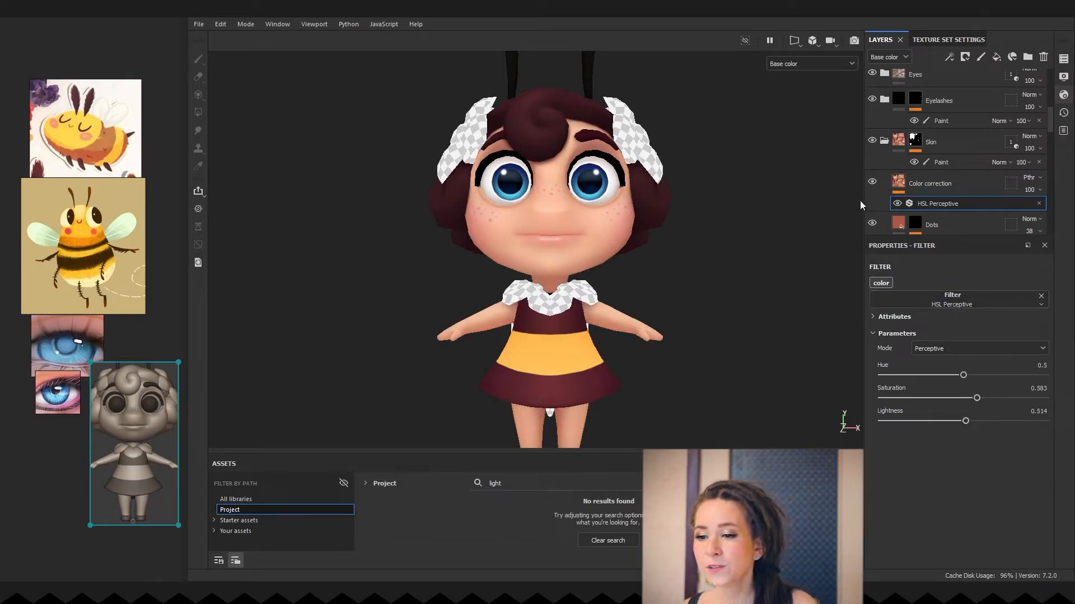
drag(963, 375, 963, 375)
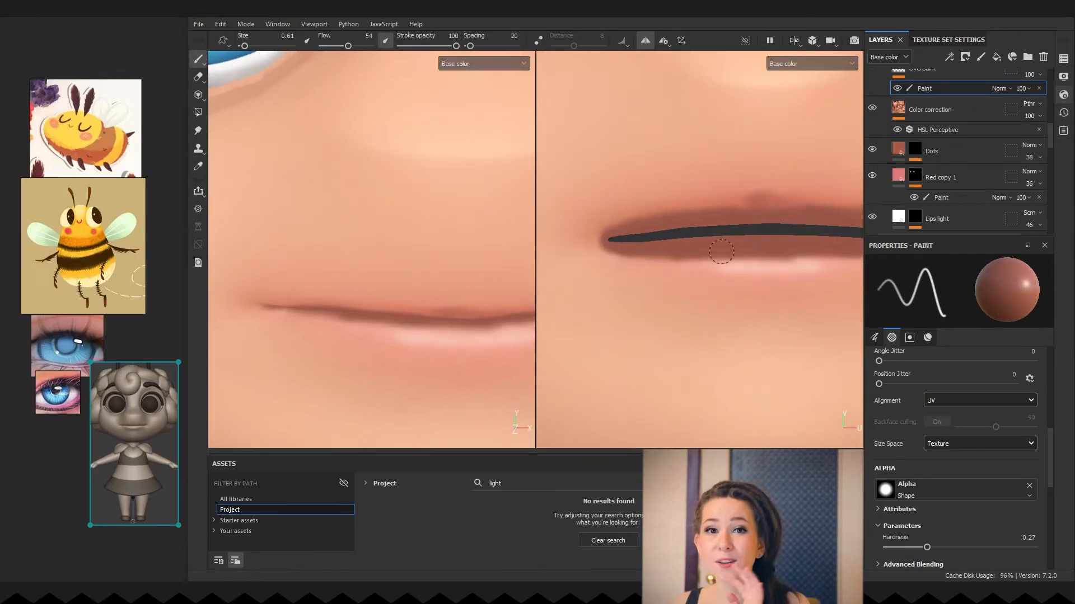
Draw a thin dark stroke between the lips at the mouth corner with the brush
click(794, 40)
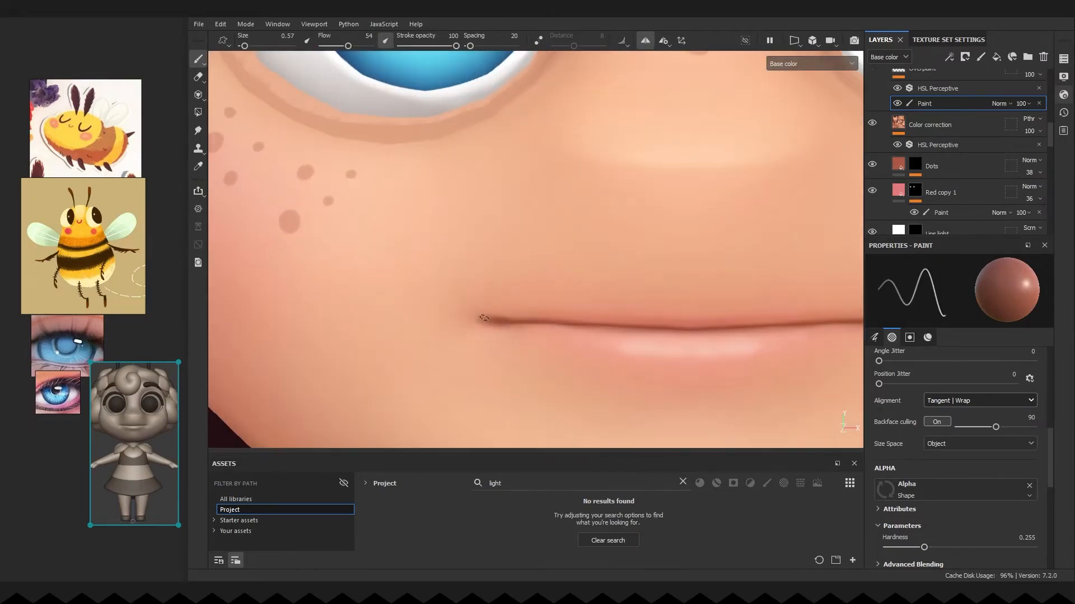
click(198, 77)
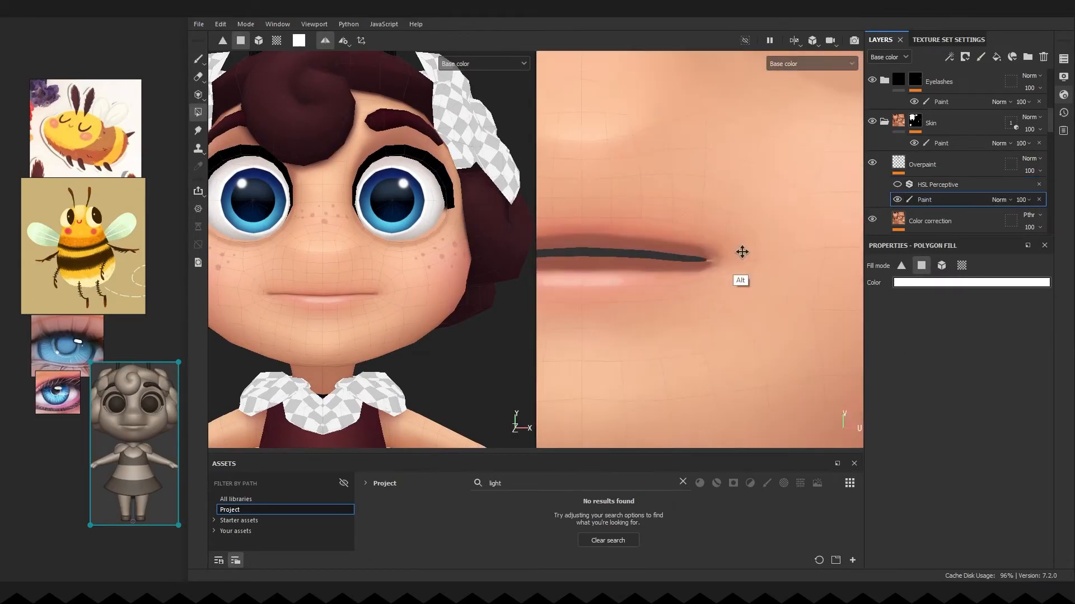
Return to the Brush tool to thicken and taper the dark mouth line
click(199, 57)
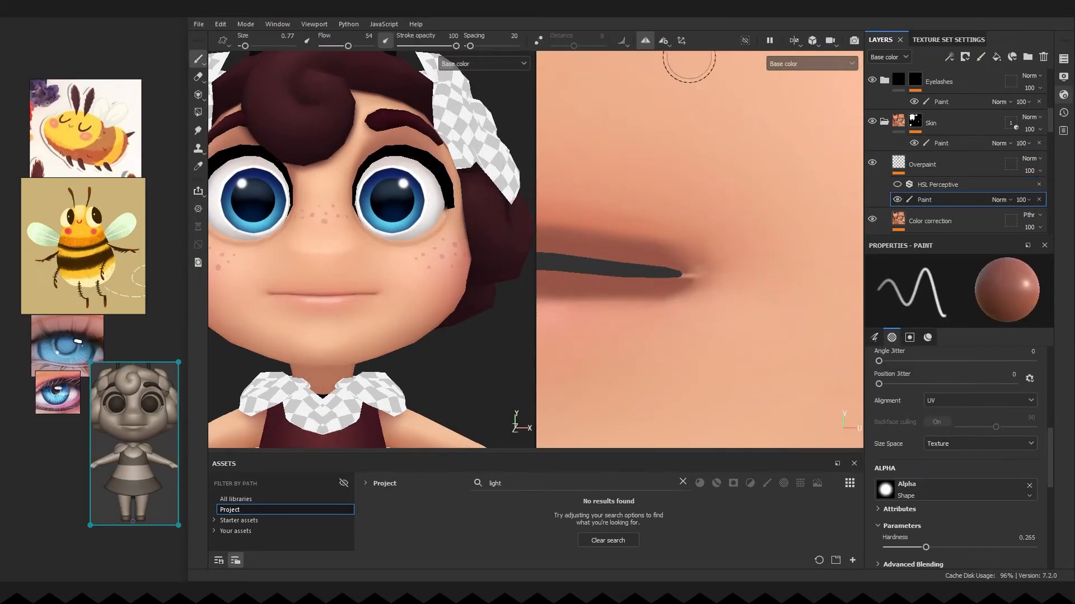